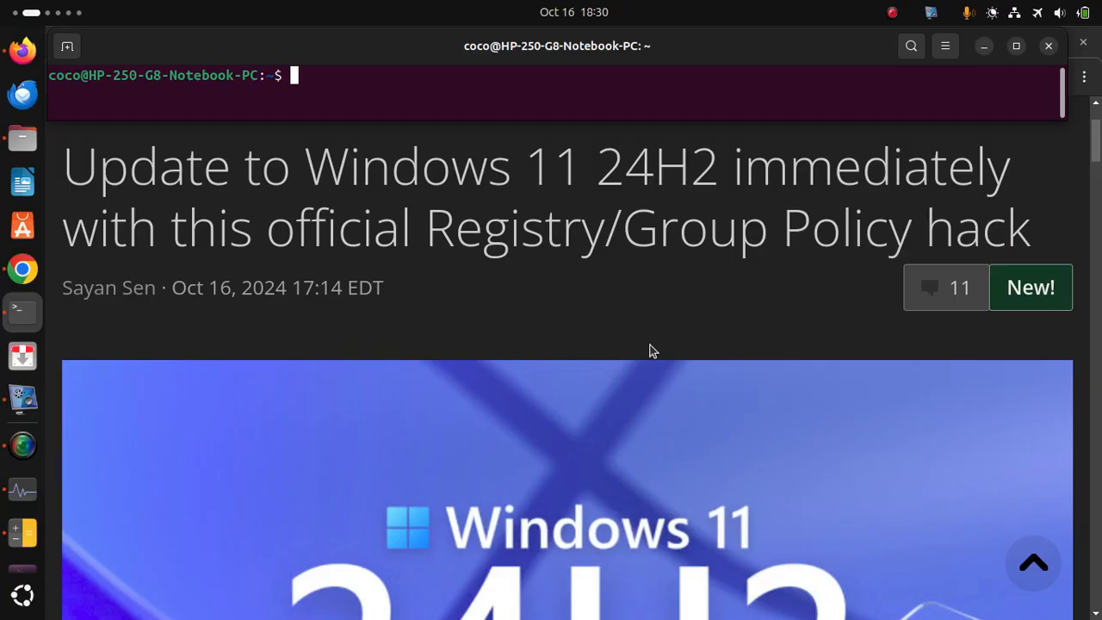
Scroll past the title, header image and target-version intro to the 'To do so:' line.
{"action": "scroll", "scroll_direction": "down", "scroll_amount": 3}
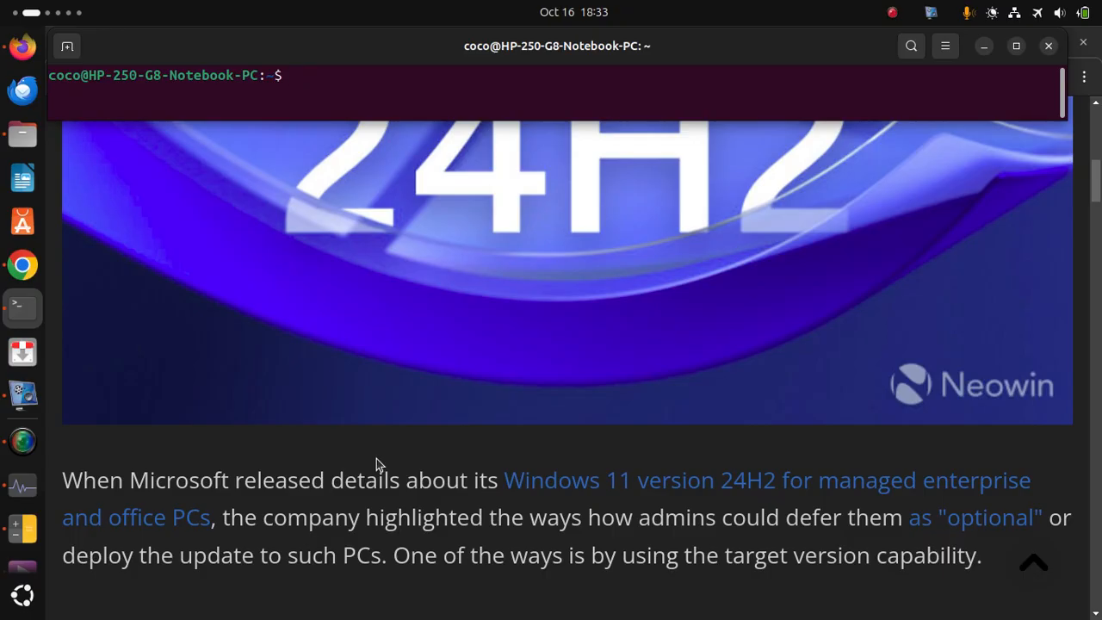
{"action": "scroll", "scroll_direction": "down", "scroll_amount": 3}
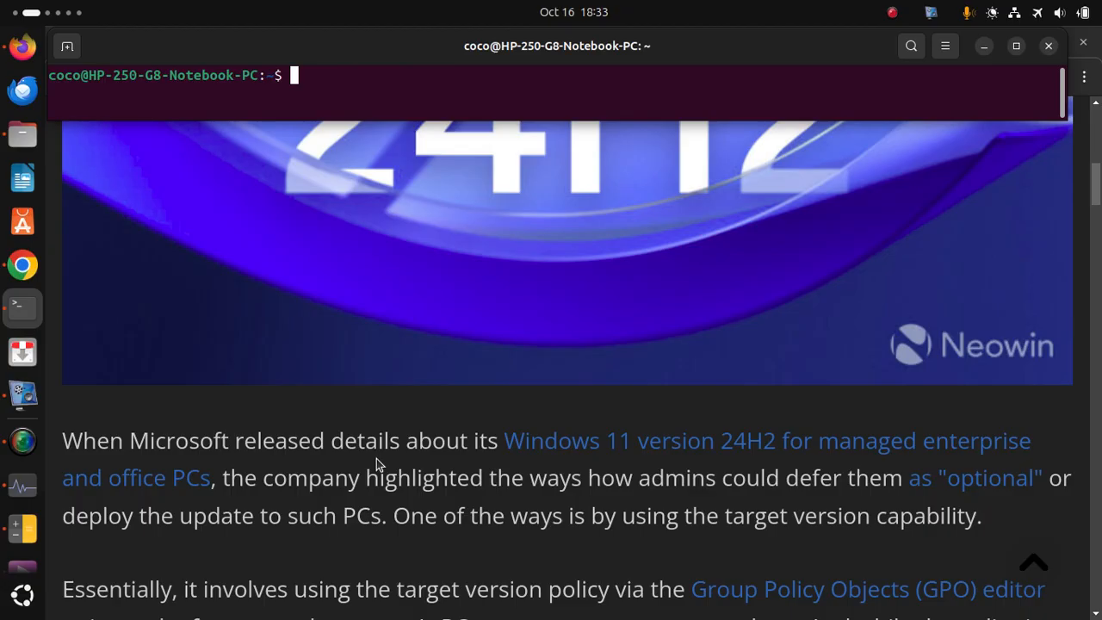
{"action": "scroll", "scroll_direction": "down", "scroll_amount": 3}
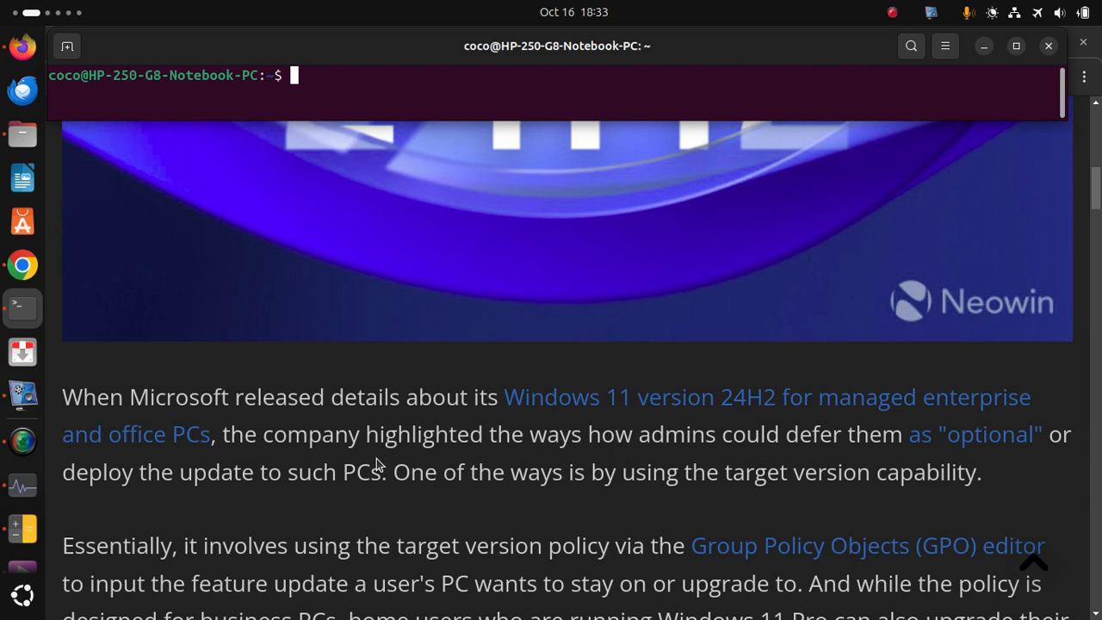
{"action": "scroll", "scroll_direction": "down", "scroll_amount": 3}
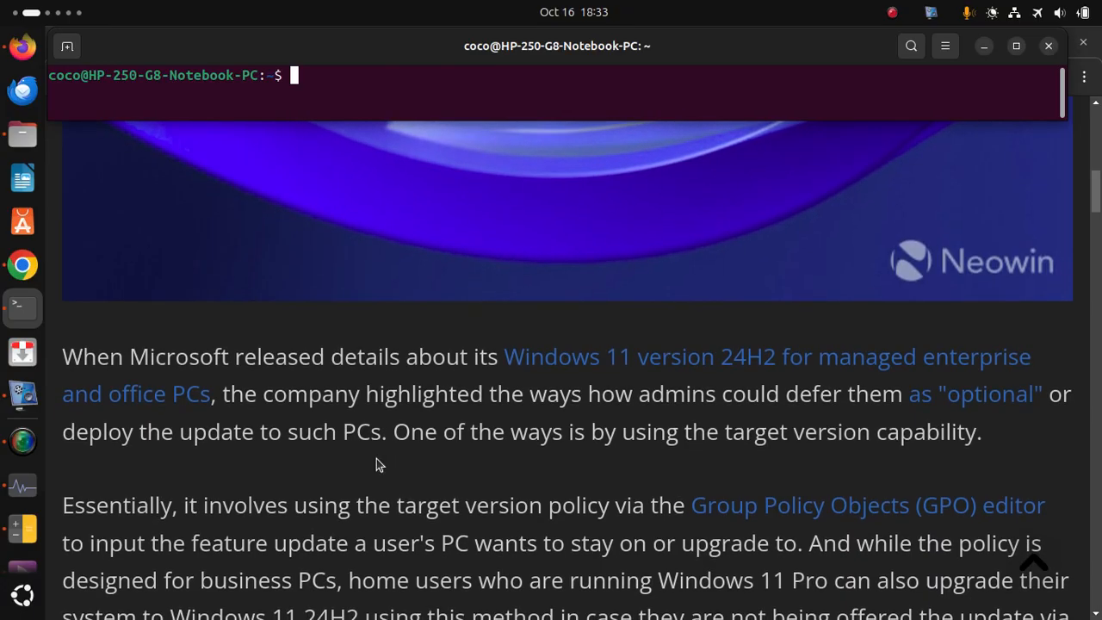
{"action": "scroll", "scroll_direction": "down", "scroll_amount": 3}
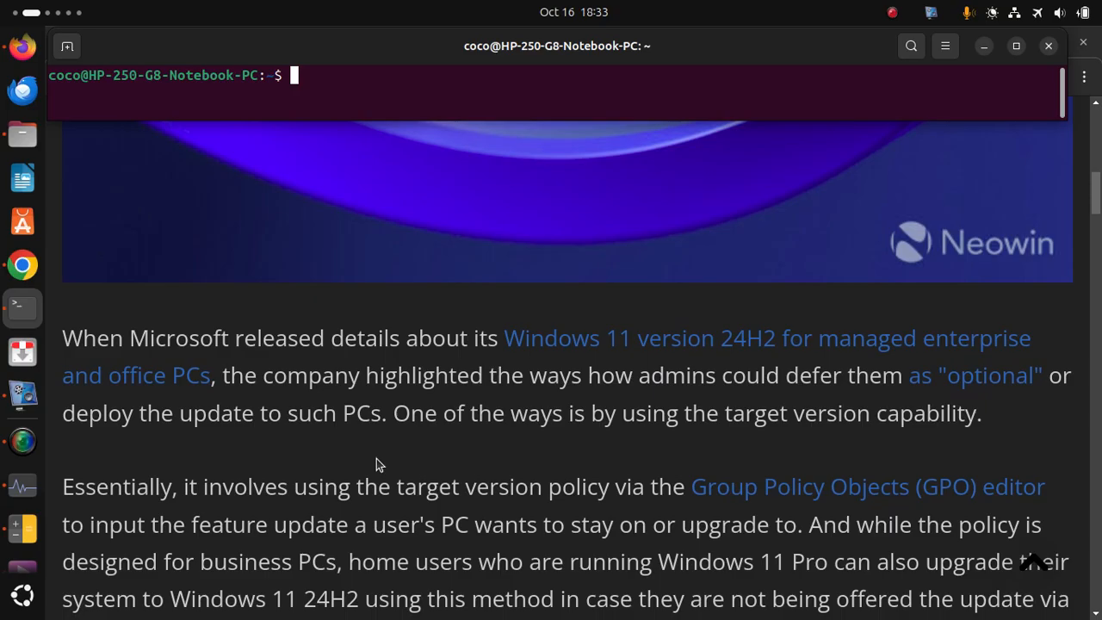
{"action": "scroll", "scroll_direction": "down", "scroll_amount": 3}
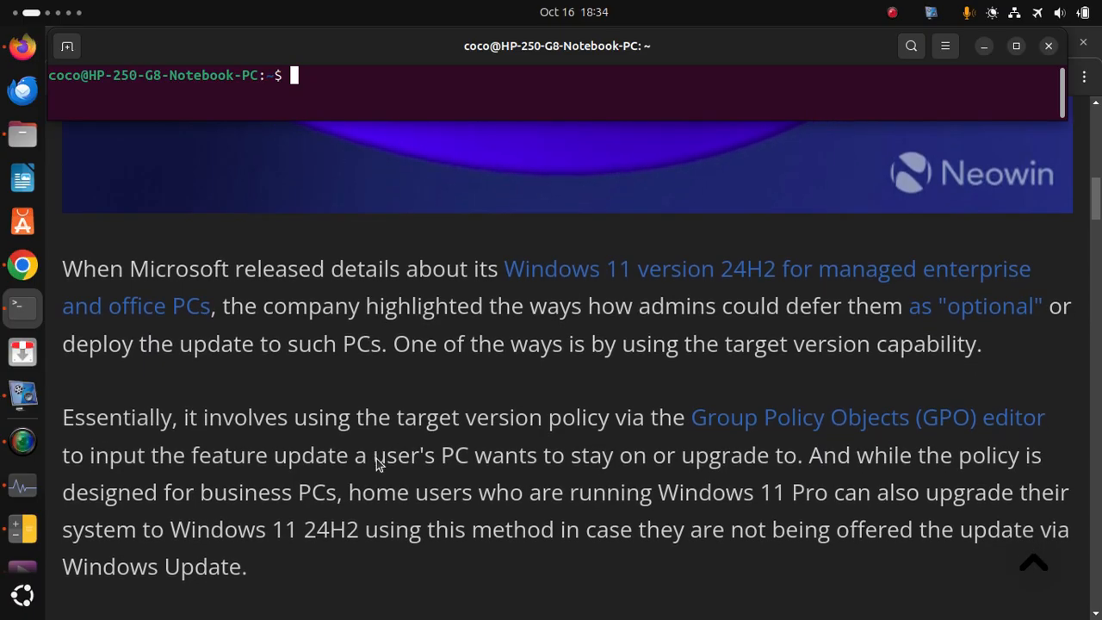
{"action": "scroll", "scroll_direction": "down", "scroll_amount": 3}
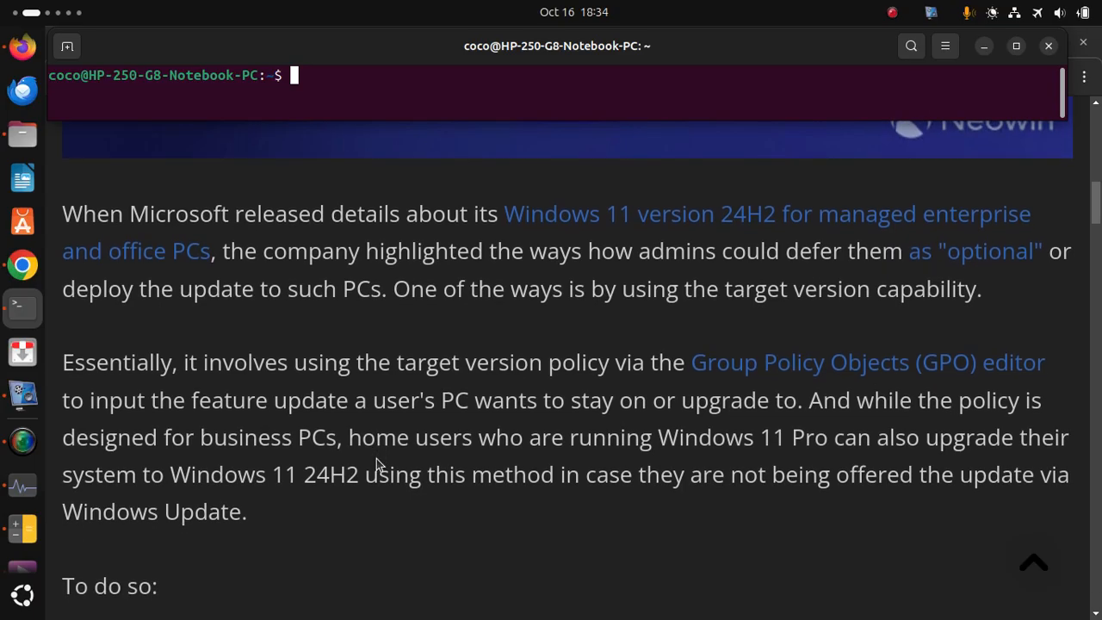
Scroll to Group Policy steps 1–4 and the Local Group Policy Editor screenshot.
{"action": "scroll", "scroll_direction": "down", "scroll_amount": 3}
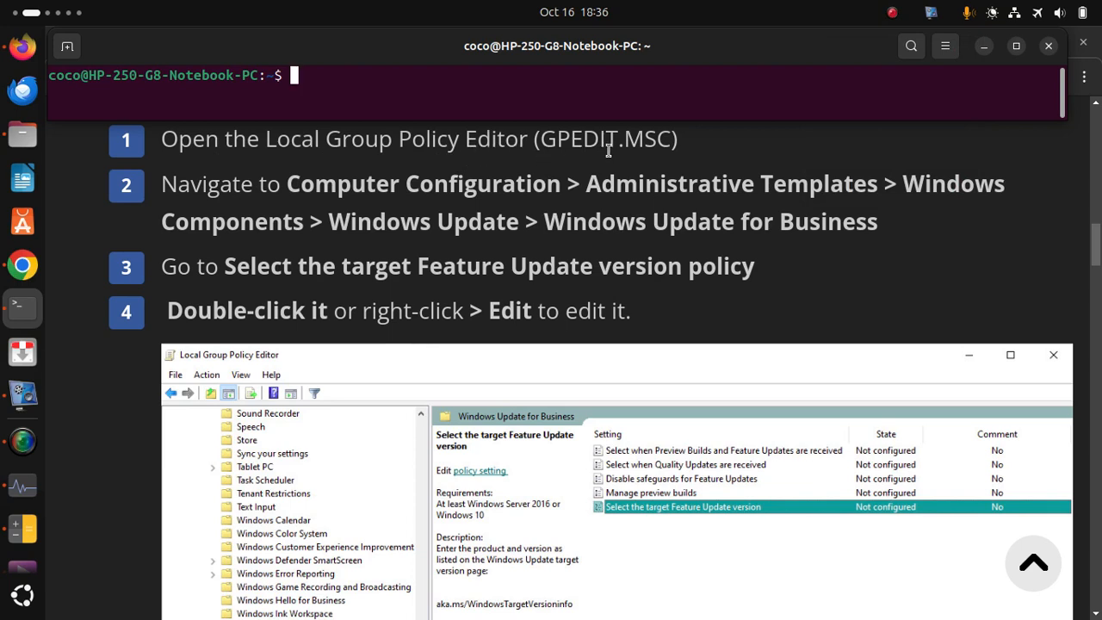
{"action": "mouse_move", "coordinate": [225, 197]}
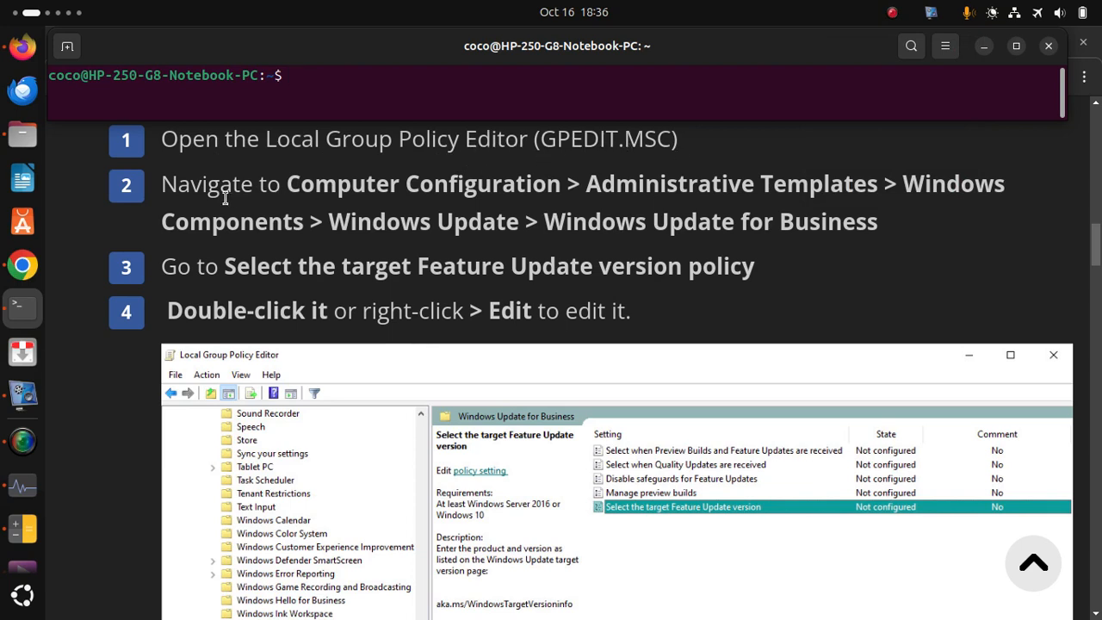
{"action": "mouse_move", "coordinate": [565, 186]}
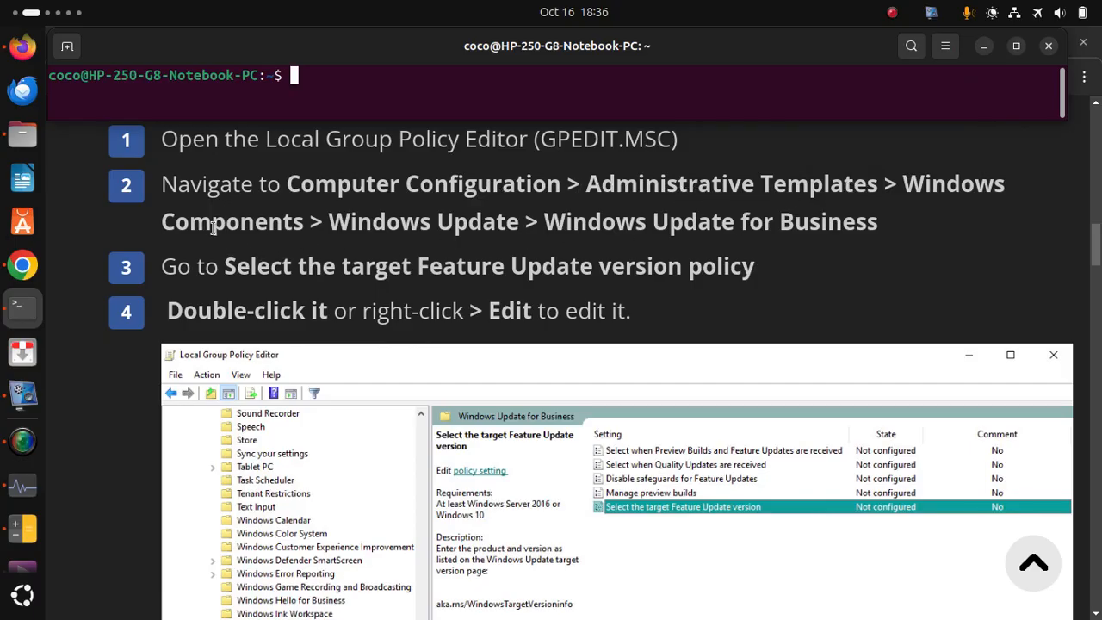
{"action": "mouse_move", "coordinate": [488, 235]}
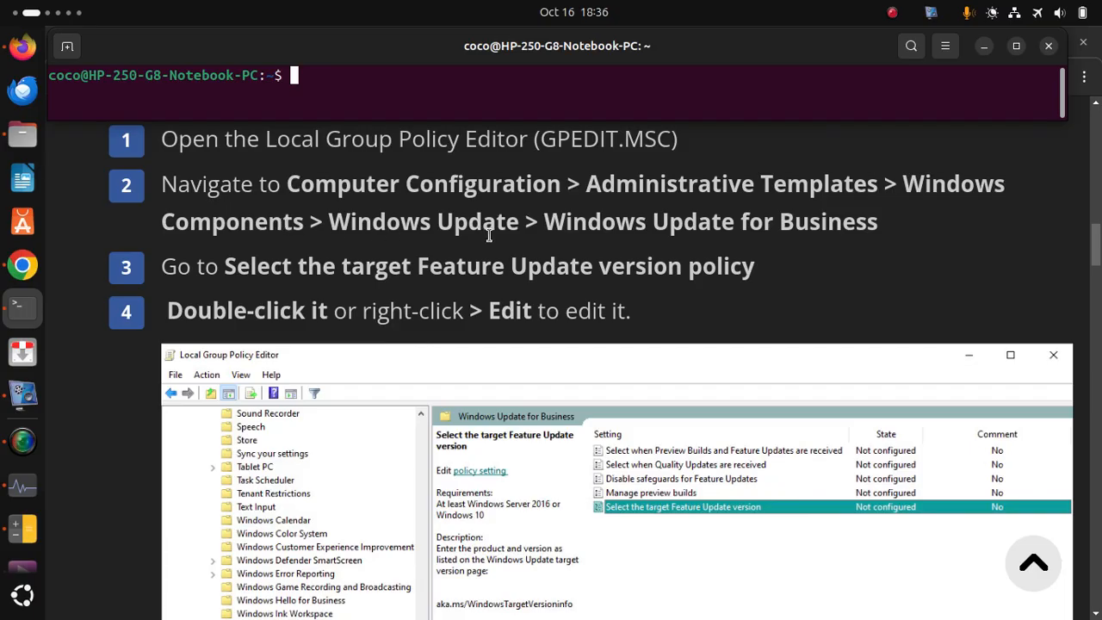
{"action": "mouse_move", "coordinate": [897, 239]}
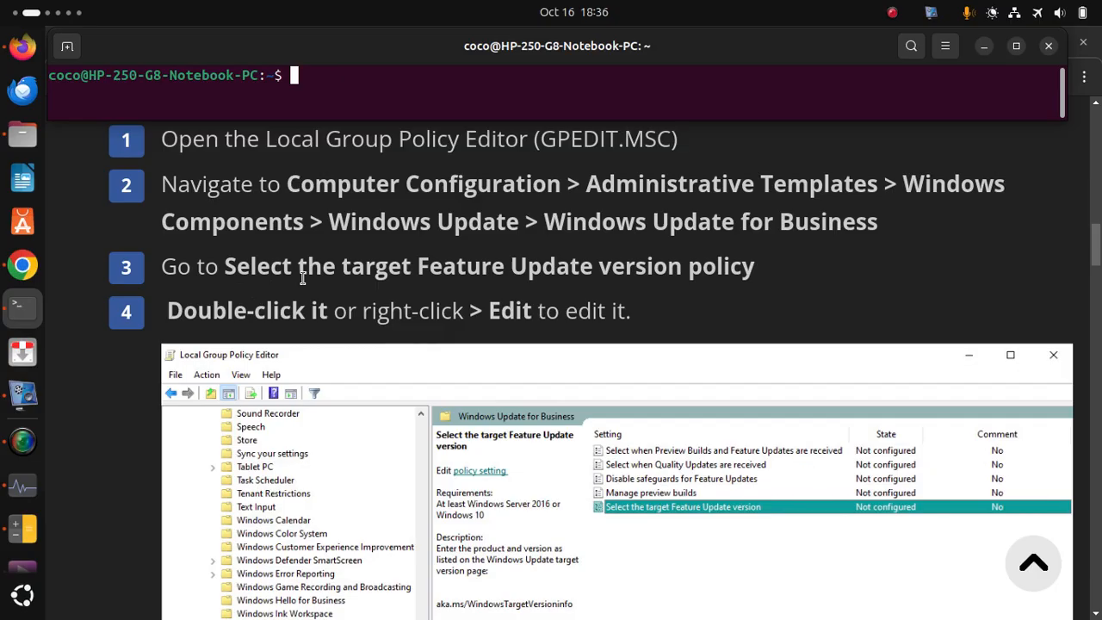
{"action": "mouse_move", "coordinate": [613, 274]}
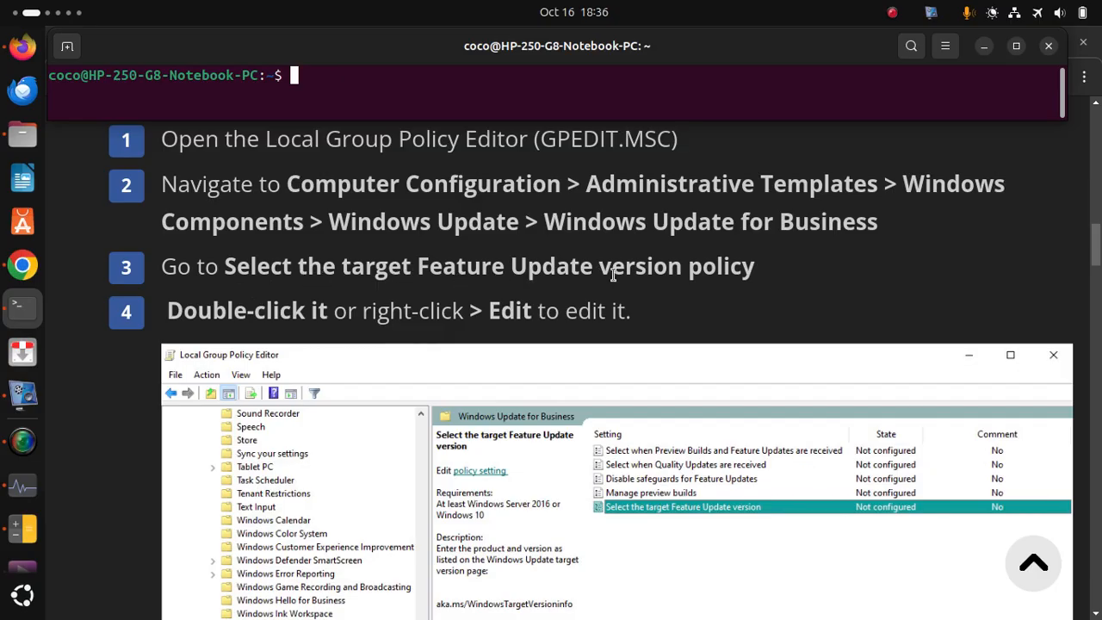
{"action": "mouse_move", "coordinate": [100, 412]}
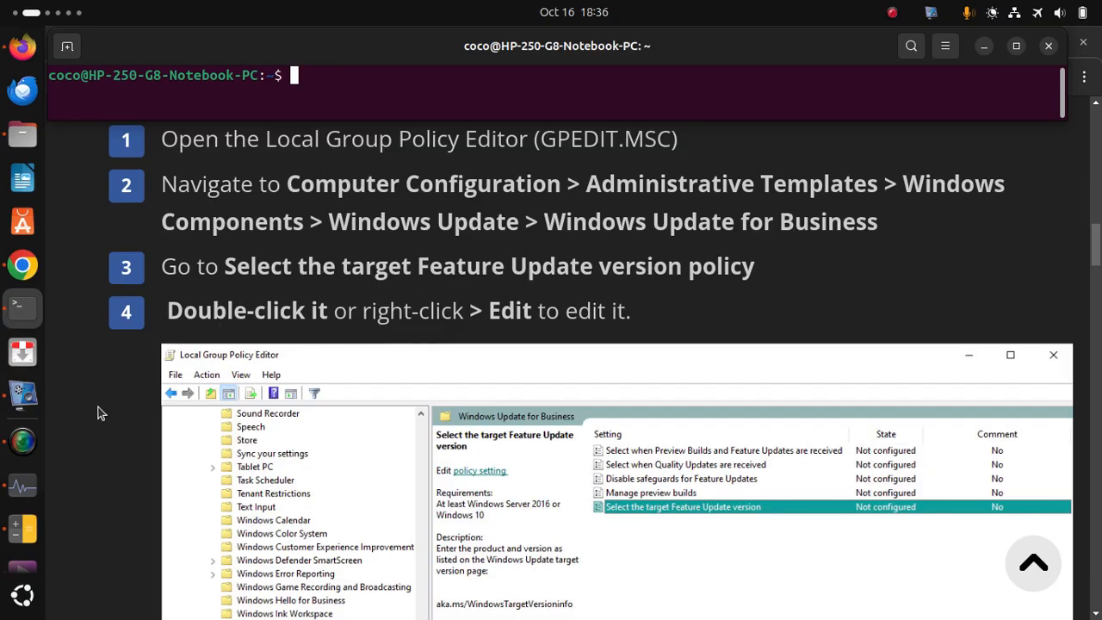
{"action": "scroll", "scroll_direction": "down", "scroll_amount": 3}
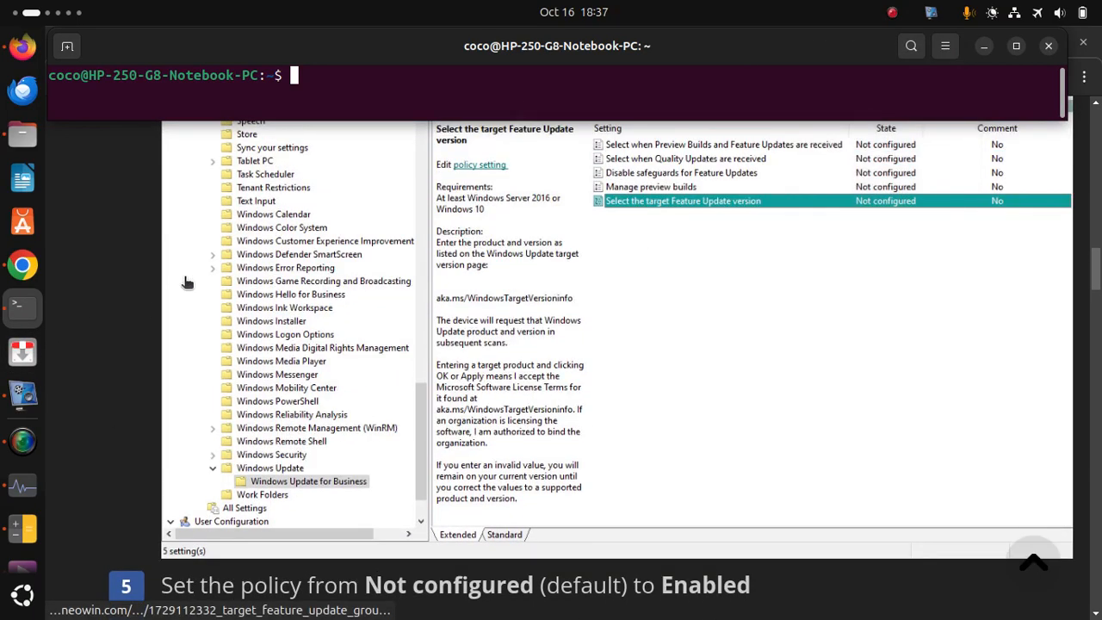
Scroll to step 7, 'Hit Apply and OK', and the Home editions paragraph.
{"action": "double_click", "coordinate": [682, 200]}
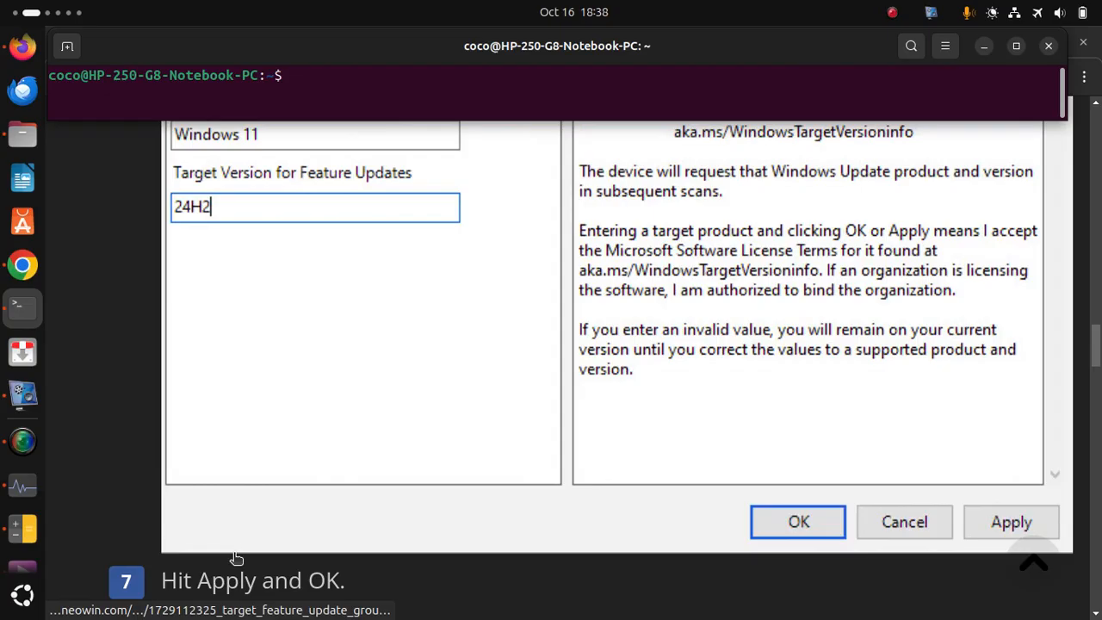
{"action": "scroll", "scroll_direction": "down", "scroll_amount": 3}
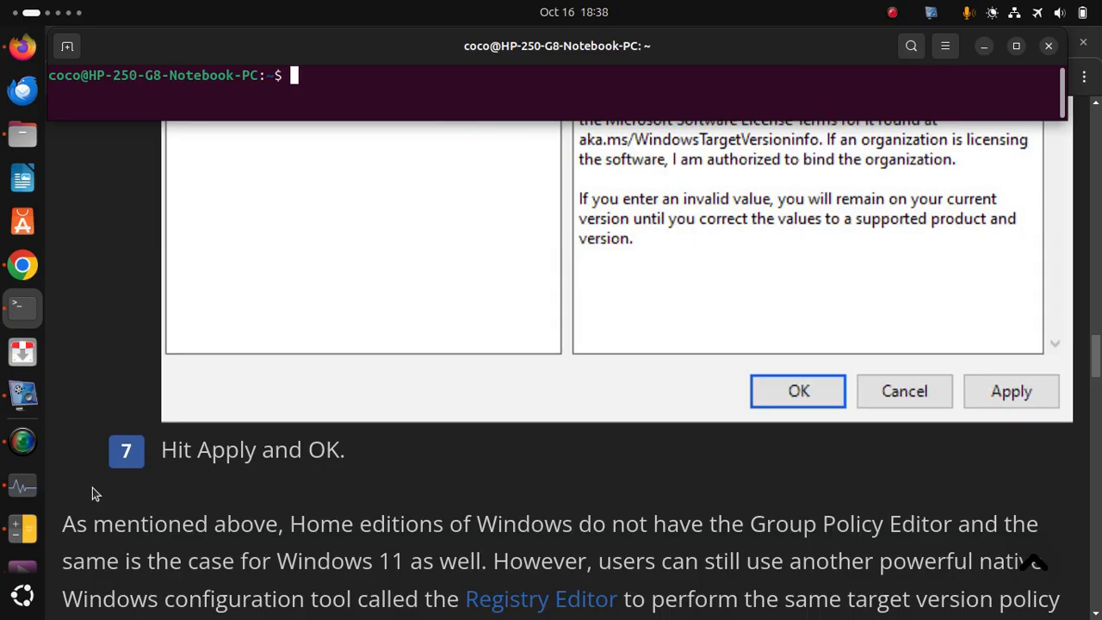
Scroll through Registry Editor steps 1–5, ending at the TargetReleaseVersion DWORD.
{"action": "scroll", "scroll_direction": "down", "scroll_amount": 3}
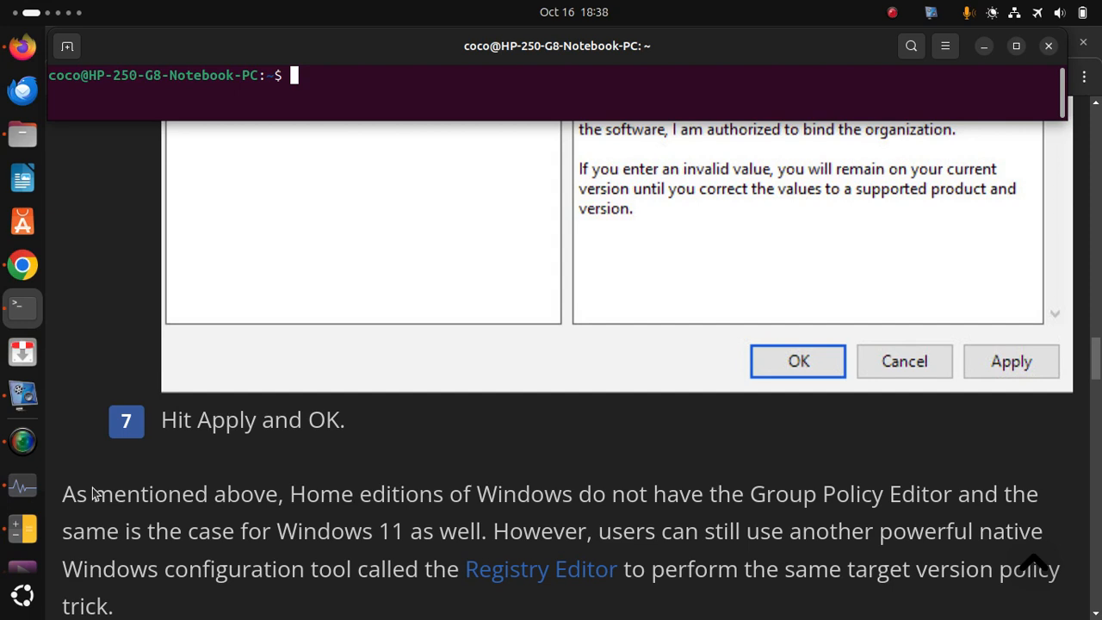
{"action": "scroll", "scroll_direction": "down", "scroll_amount": 3}
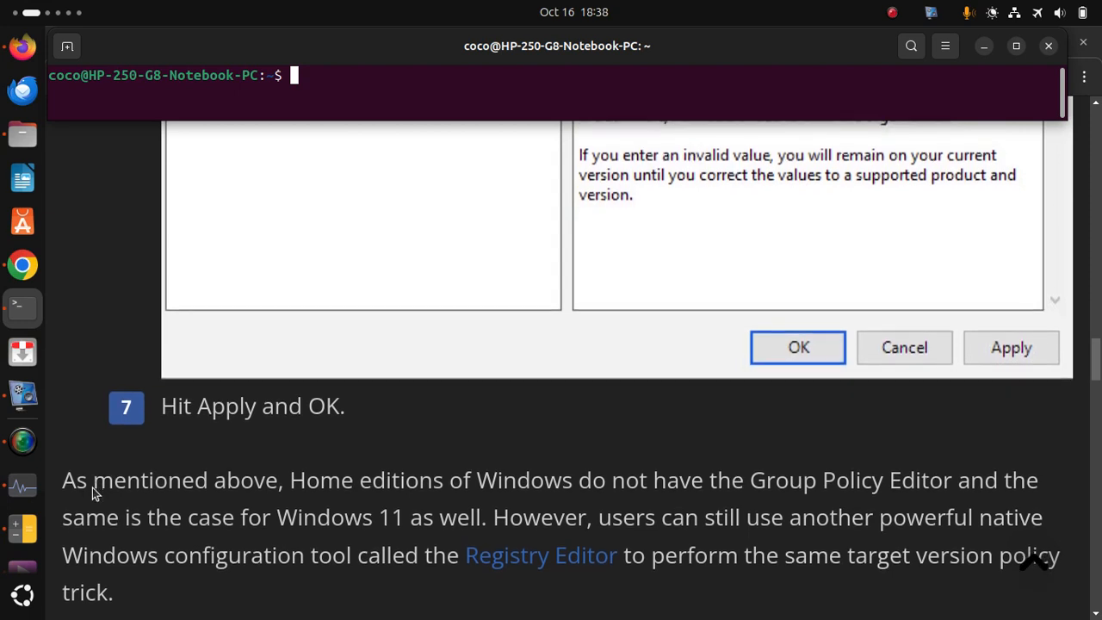
{"action": "scroll", "scroll_direction": "down", "scroll_amount": 3}
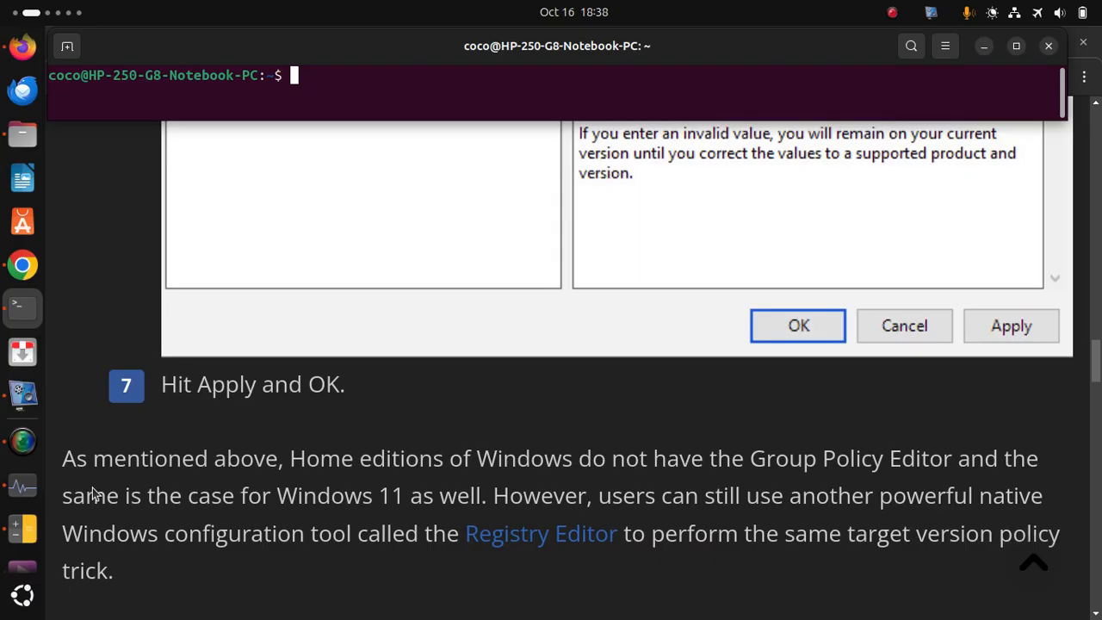
{"action": "scroll", "scroll_direction": "down", "scroll_amount": 3}
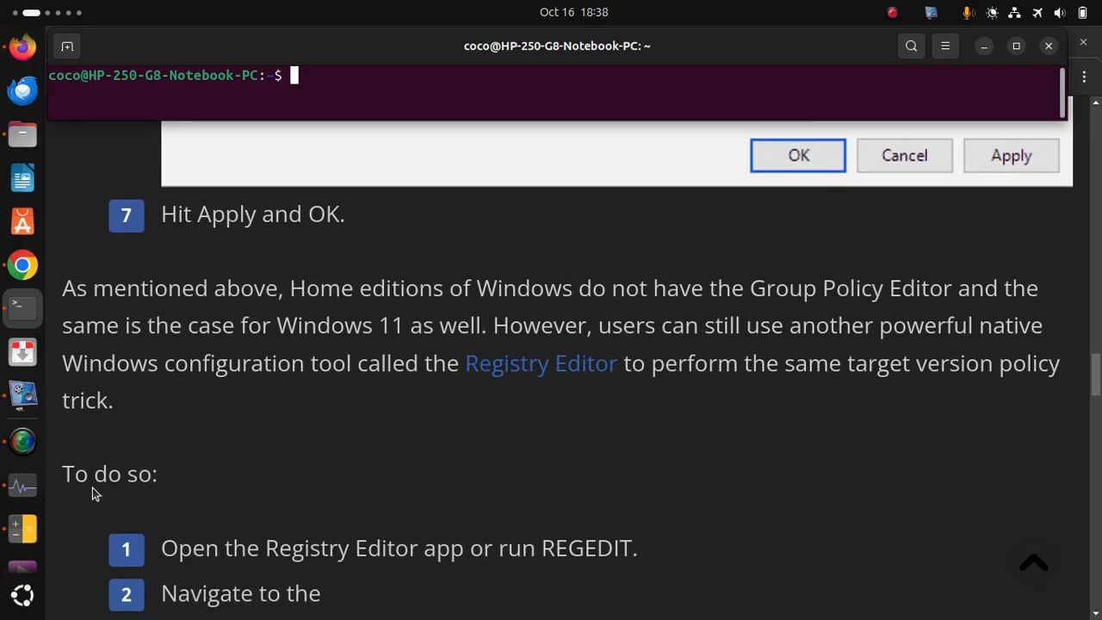
{"action": "scroll", "scroll_direction": "down", "scroll_amount": 3}
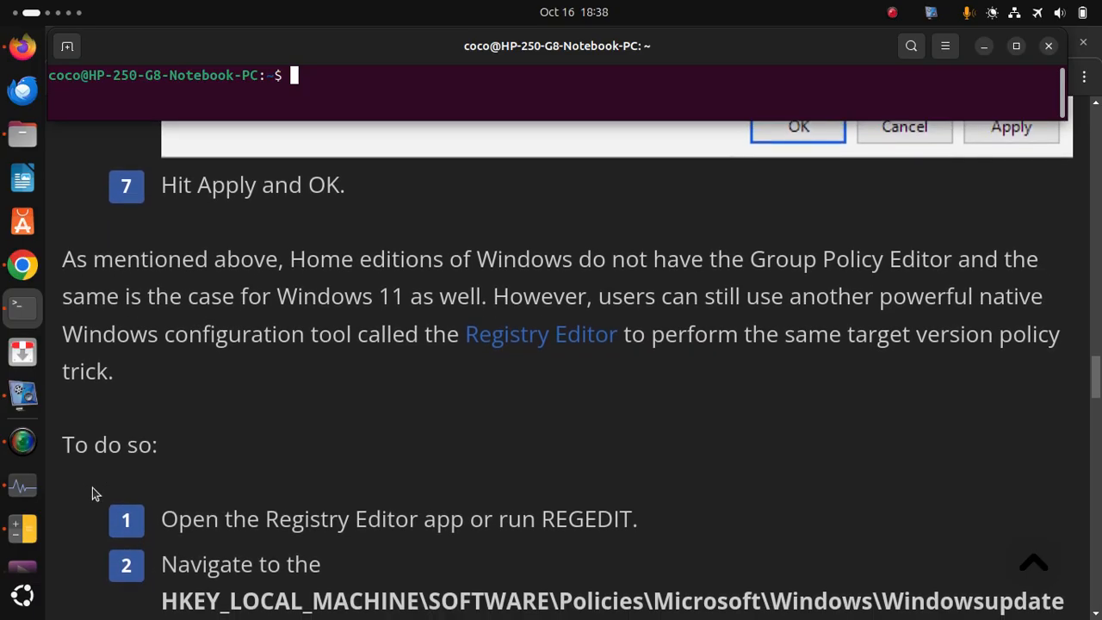
{"action": "scroll", "scroll_direction": "down", "scroll_amount": 3}
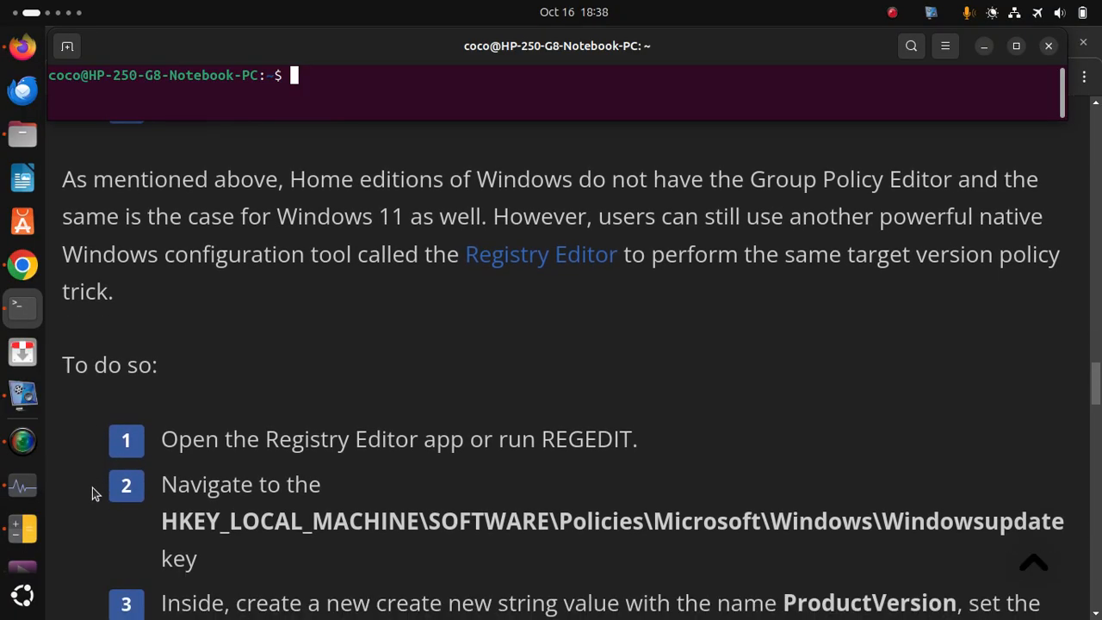
{"action": "scroll", "scroll_direction": "down", "scroll_amount": 3}
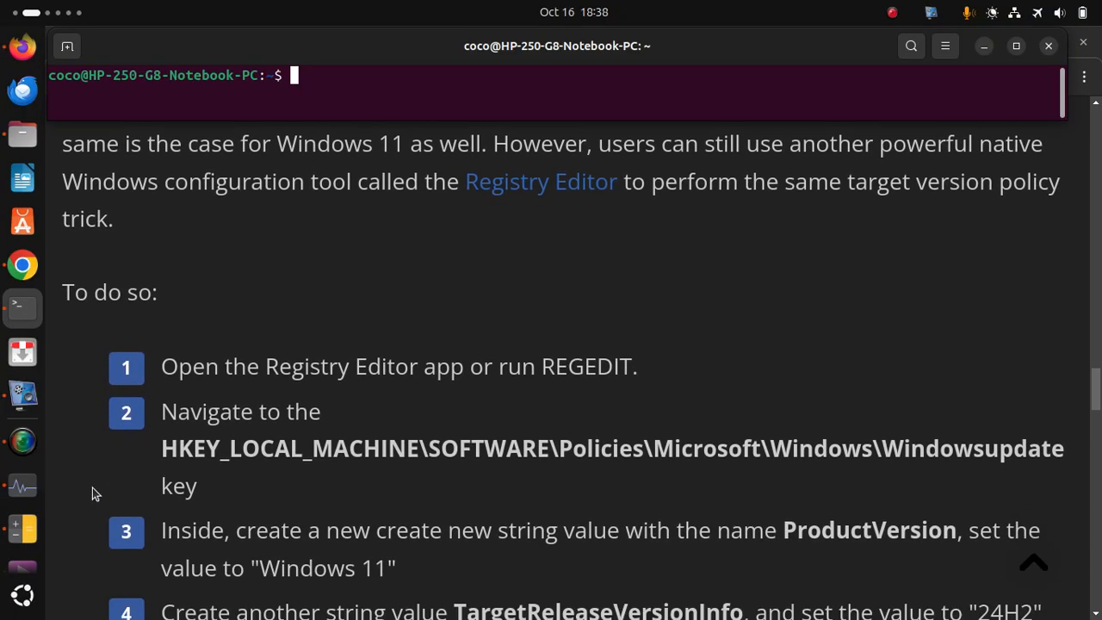
{"action": "scroll", "scroll_direction": "down", "scroll_amount": 3}
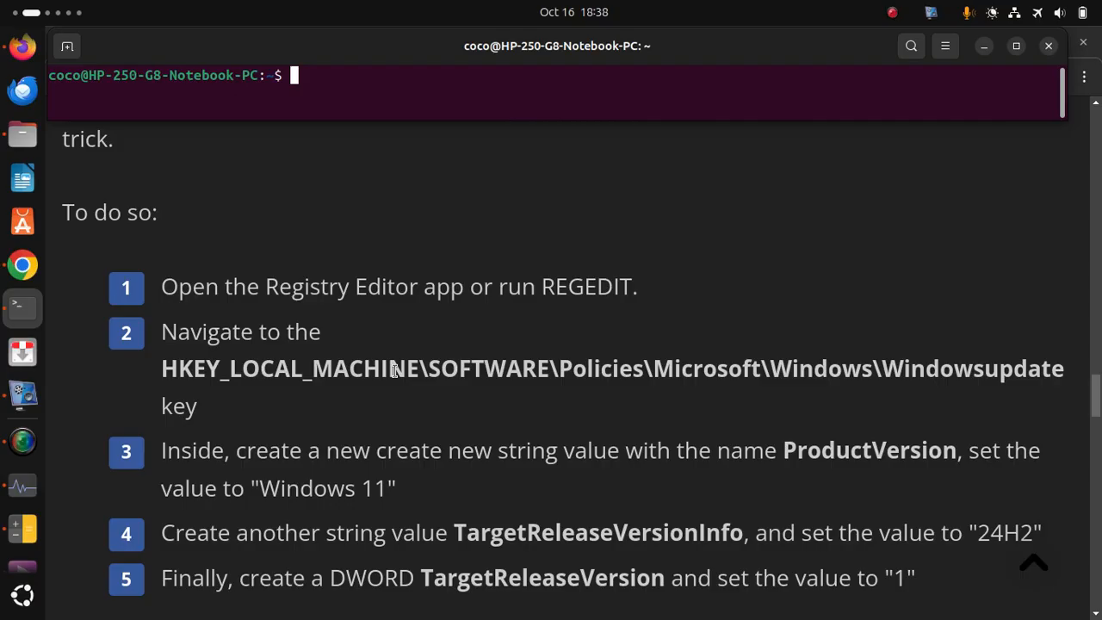
{"action": "scroll", "scroll_direction": "down", "scroll_amount": 3}
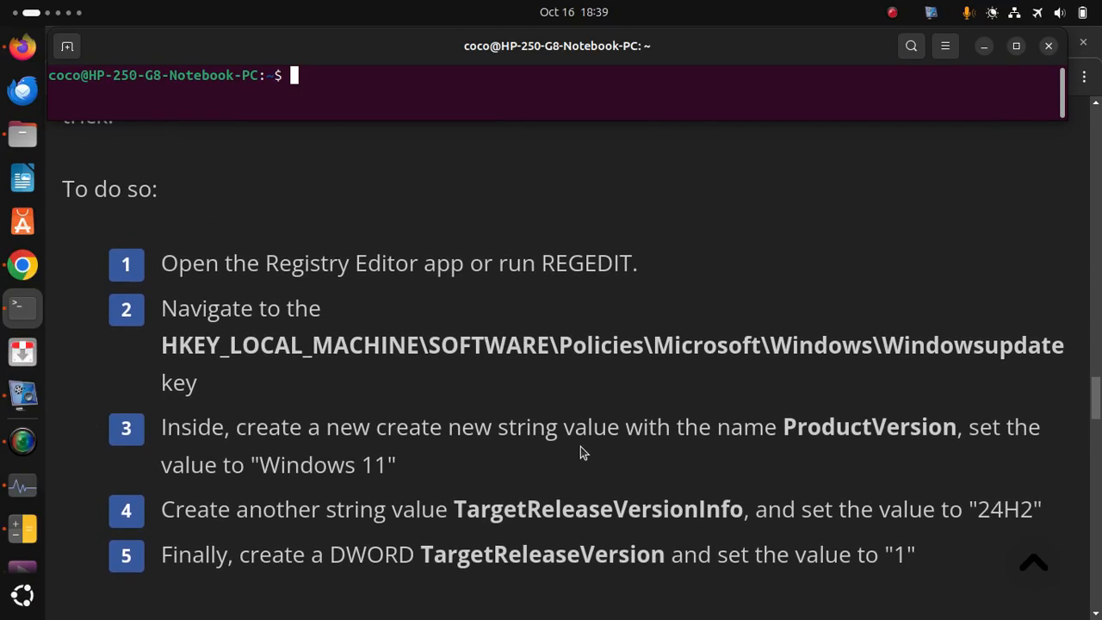
{"action": "mouse_move", "coordinate": [917, 436]}
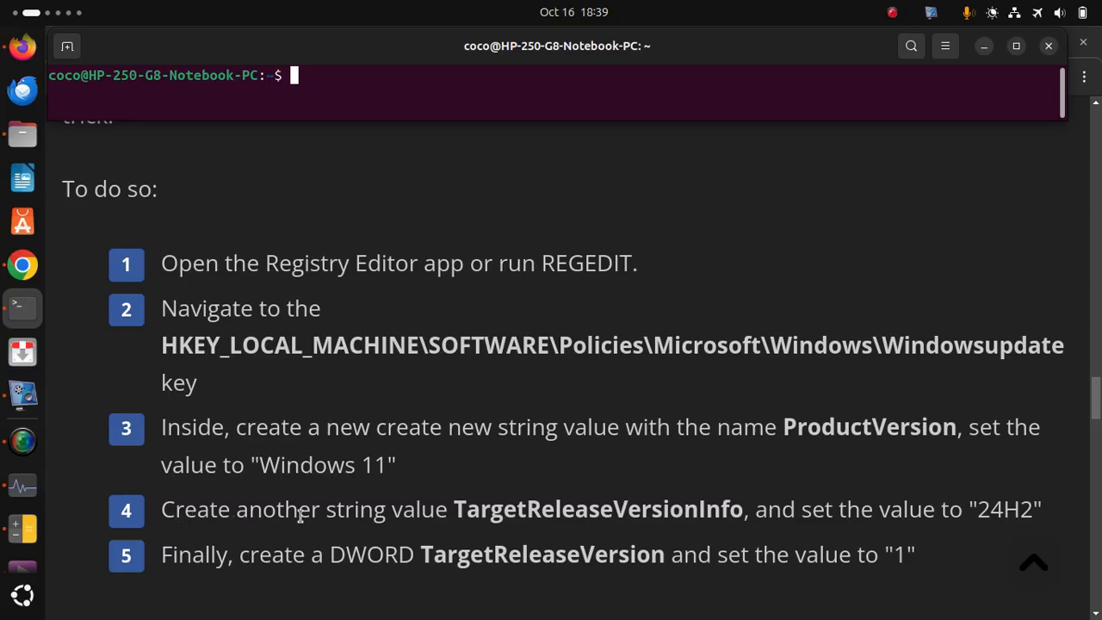
{"action": "mouse_move", "coordinate": [624, 516]}
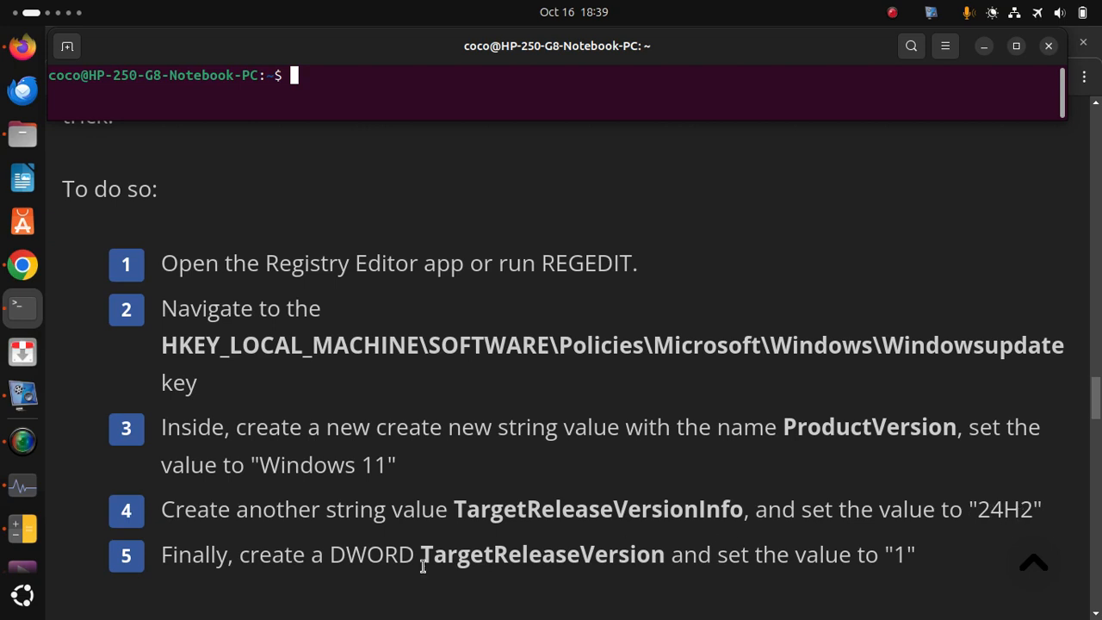
{"action": "mouse_move", "coordinate": [342, 577]}
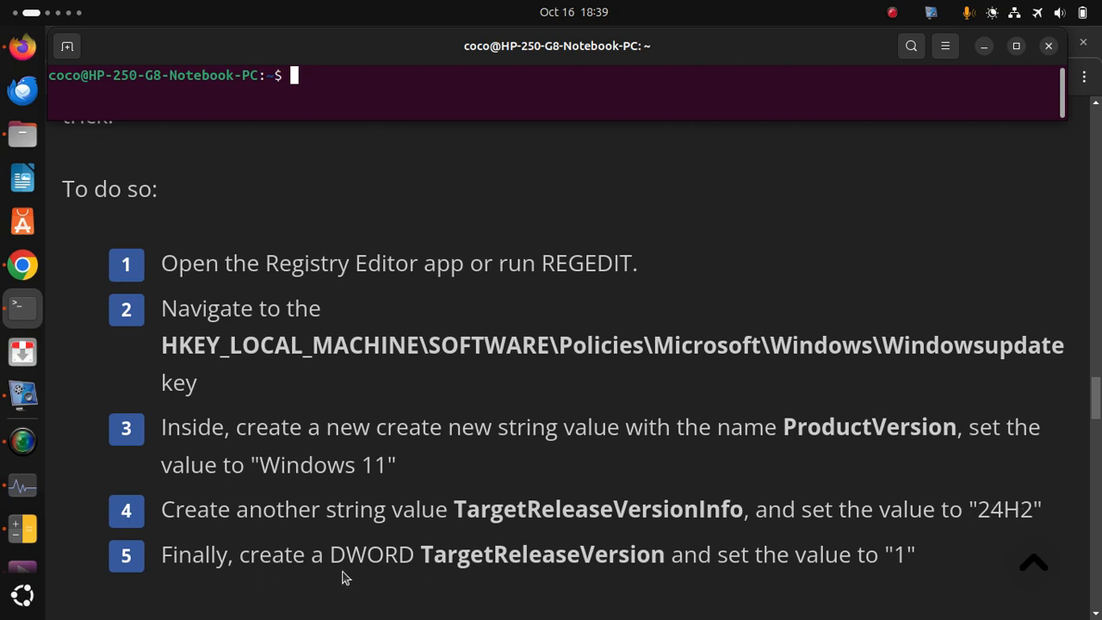
{"action": "mouse_move", "coordinate": [402, 560]}
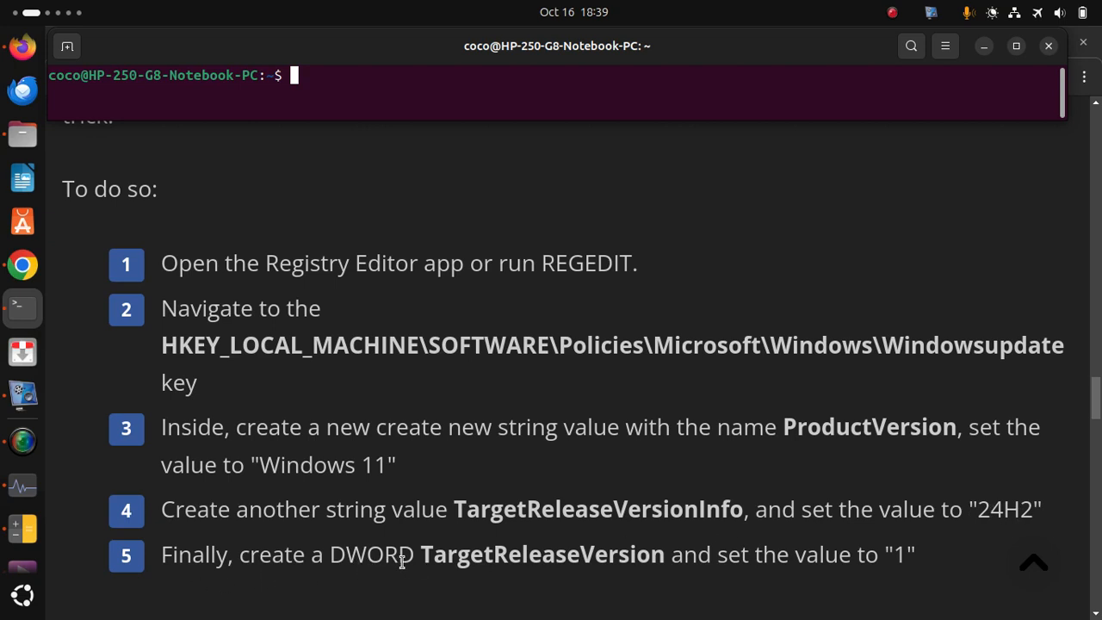
{"action": "mouse_move", "coordinate": [656, 597]}
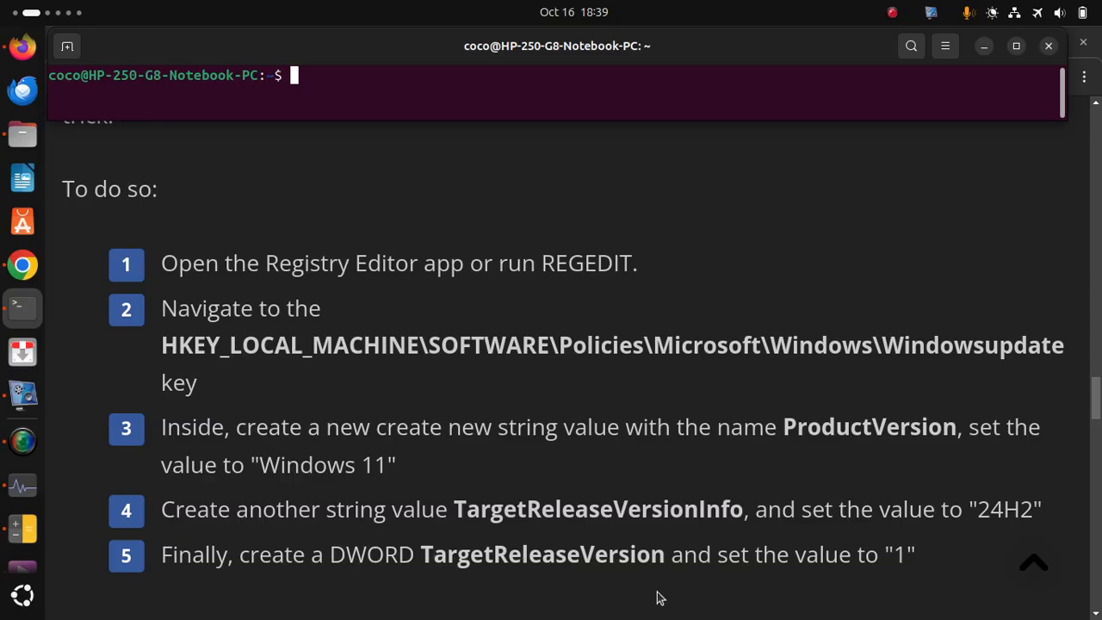
Scroll to the closing note that either method triggers 24H2, barring safeguard holds.
{"action": "scroll", "scroll_direction": "down", "scroll_amount": 3}
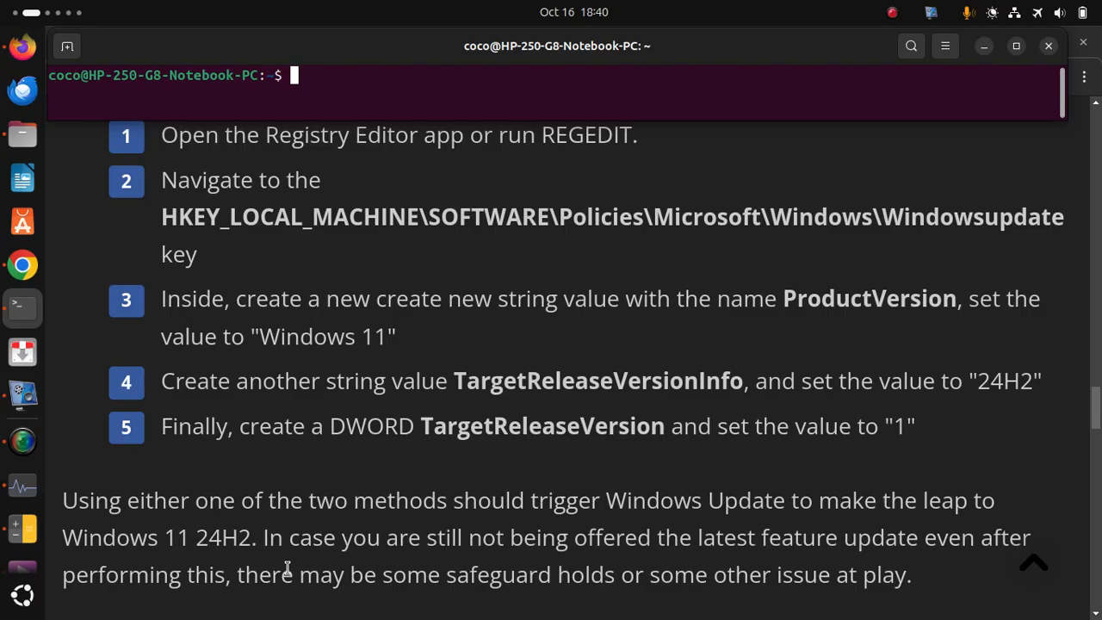
{"action": "scroll", "scroll_direction": "down", "scroll_amount": 3}
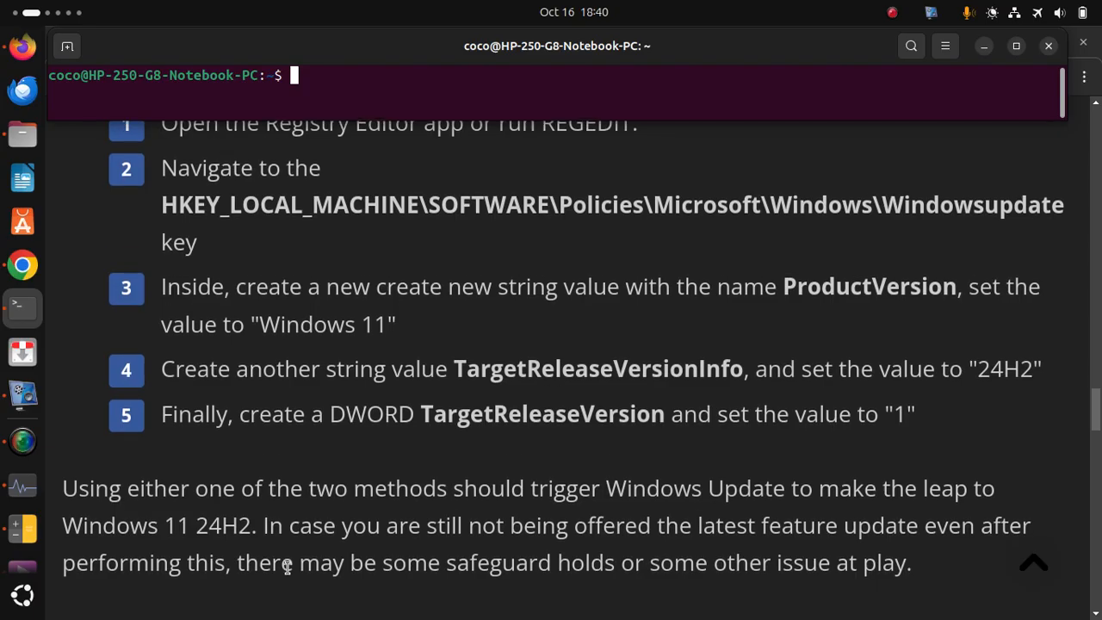